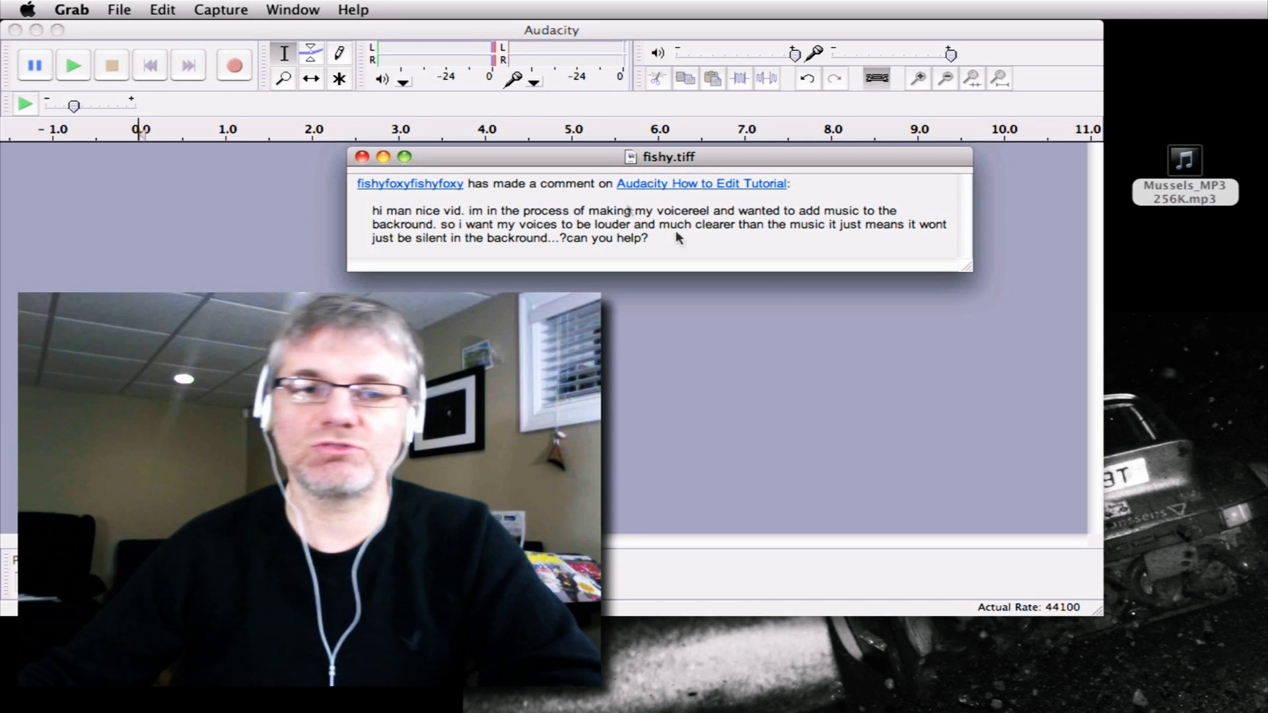
- Record the roughly 22-second voice-over and move the viewer's comment window aside
{"action": "left_click", "coordinate": [360, 155]}
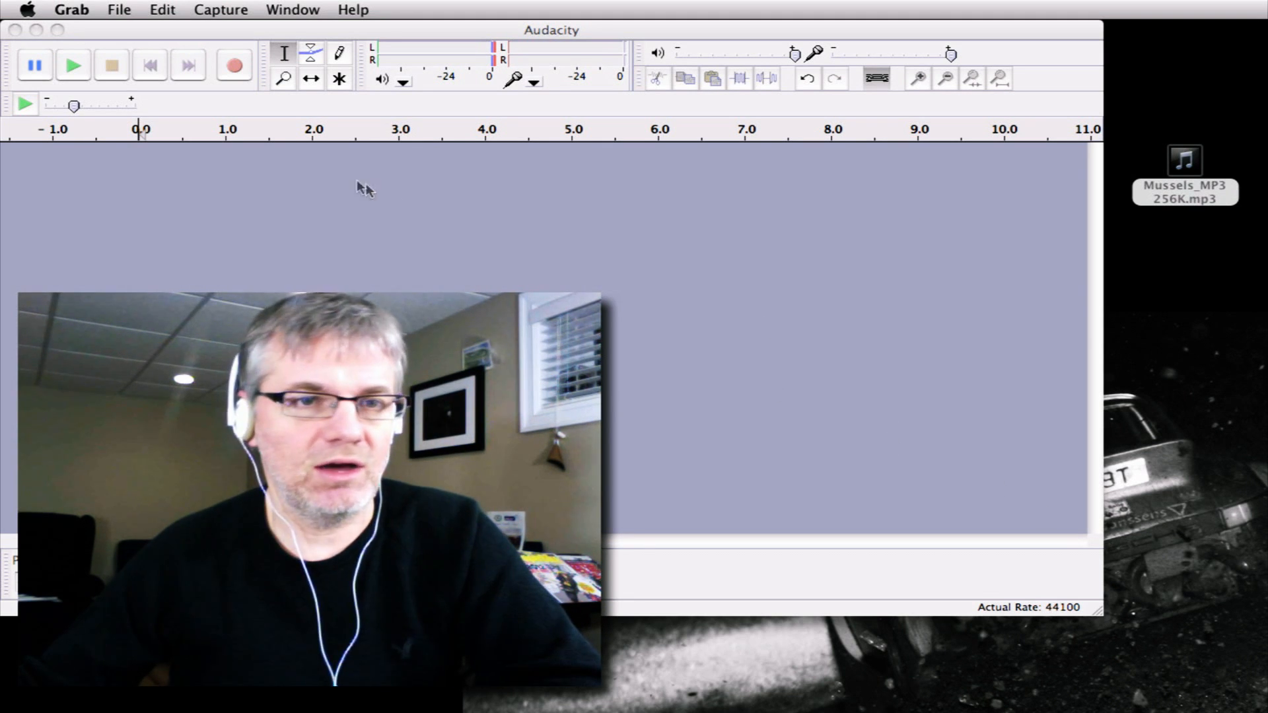
{"action": "mouse_move", "coordinate": [291, 140]}
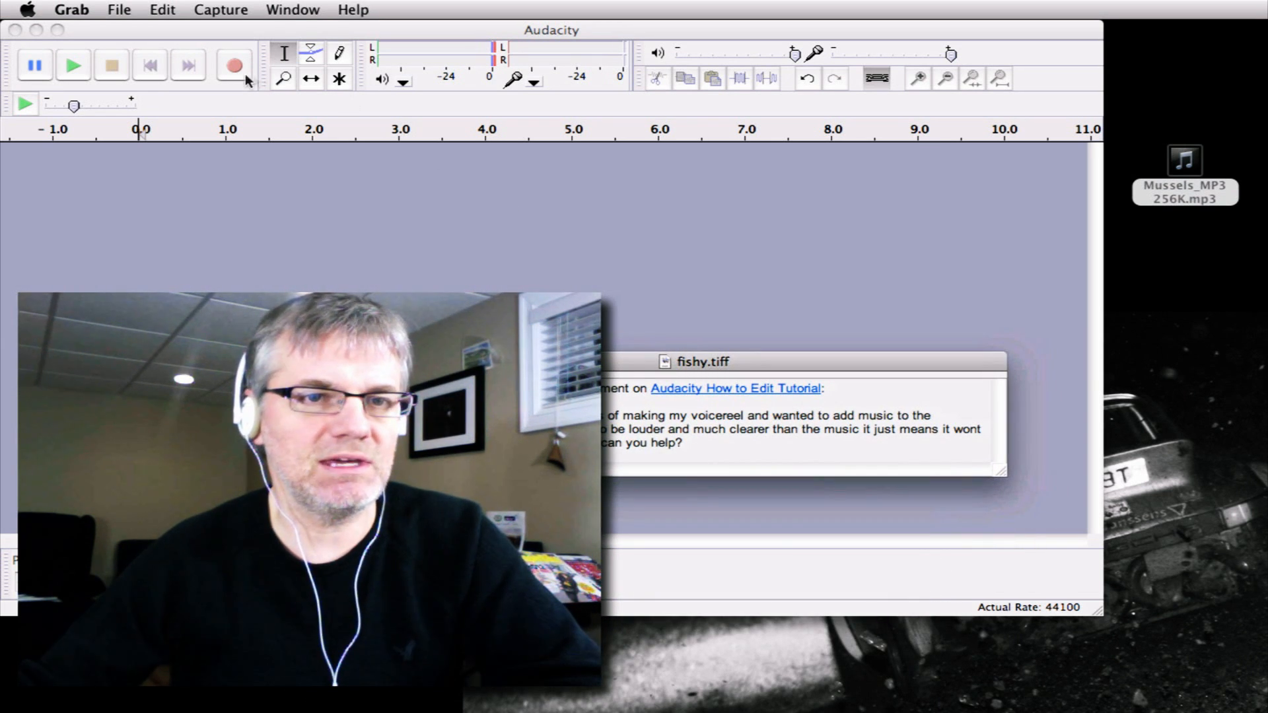
{"action": "left_click_drag", "start_coordinate": [703, 361], "coordinate": [364, 163]}
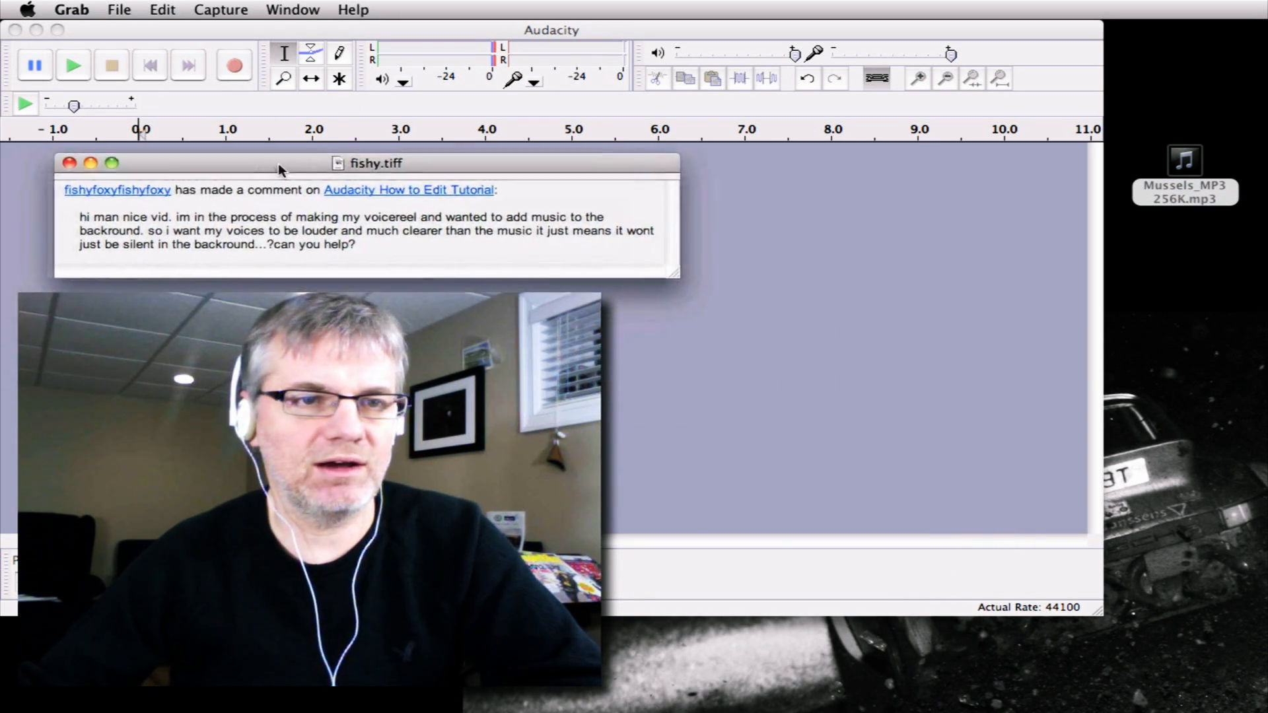
{"action": "left_click_drag", "start_coordinate": [278, 163], "coordinate": [566, 185]}
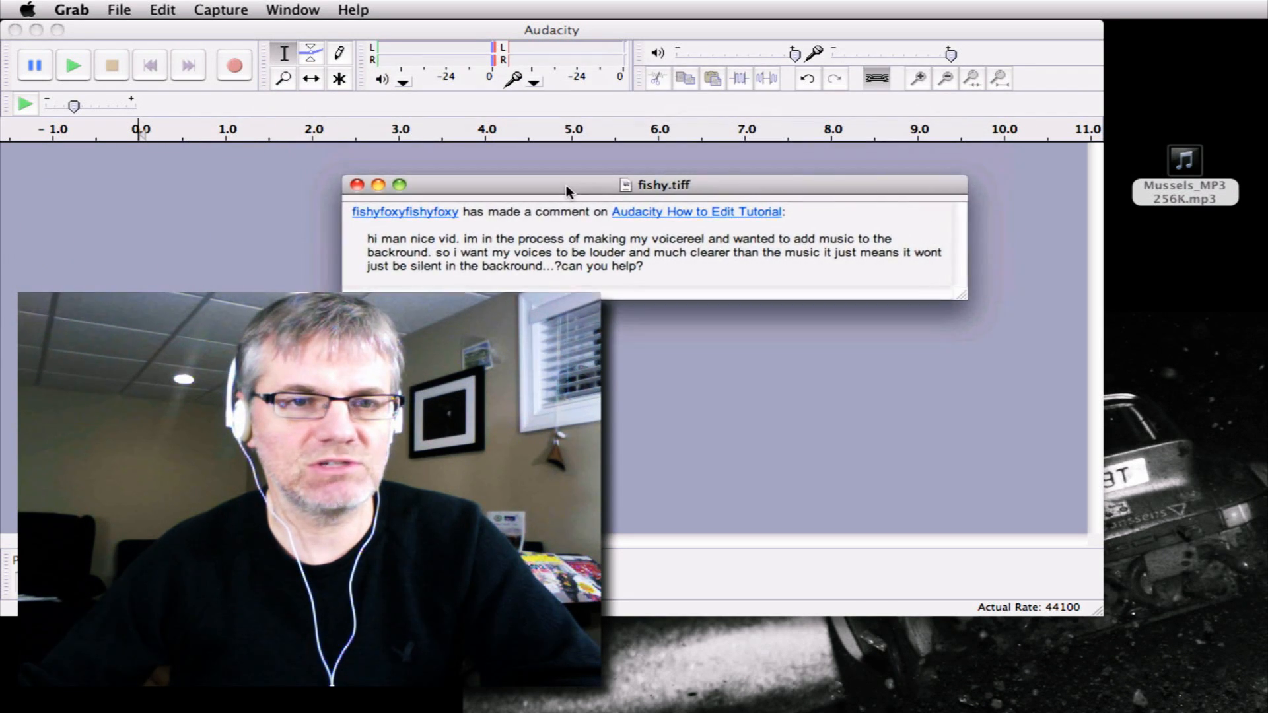
{"action": "left_click_drag", "start_coordinate": [566, 184], "coordinate": [1067, 250]}
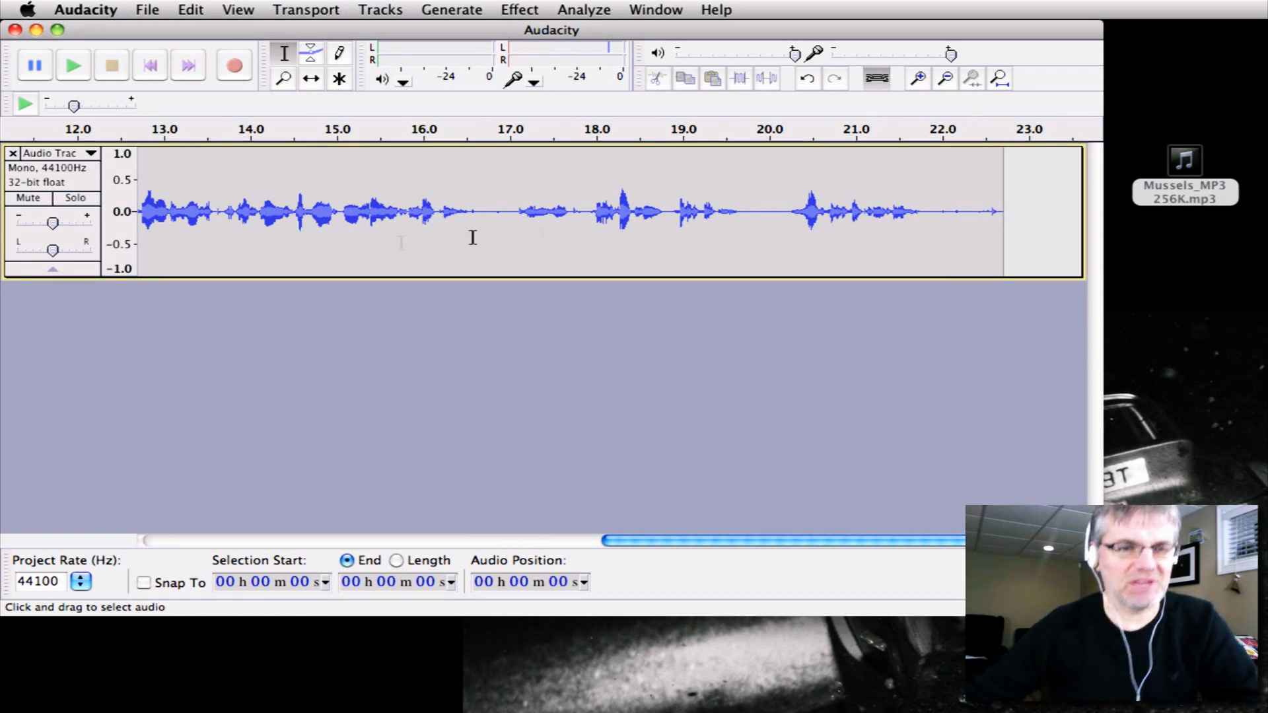
{"action": "mouse_move", "coordinate": [421, 226]}
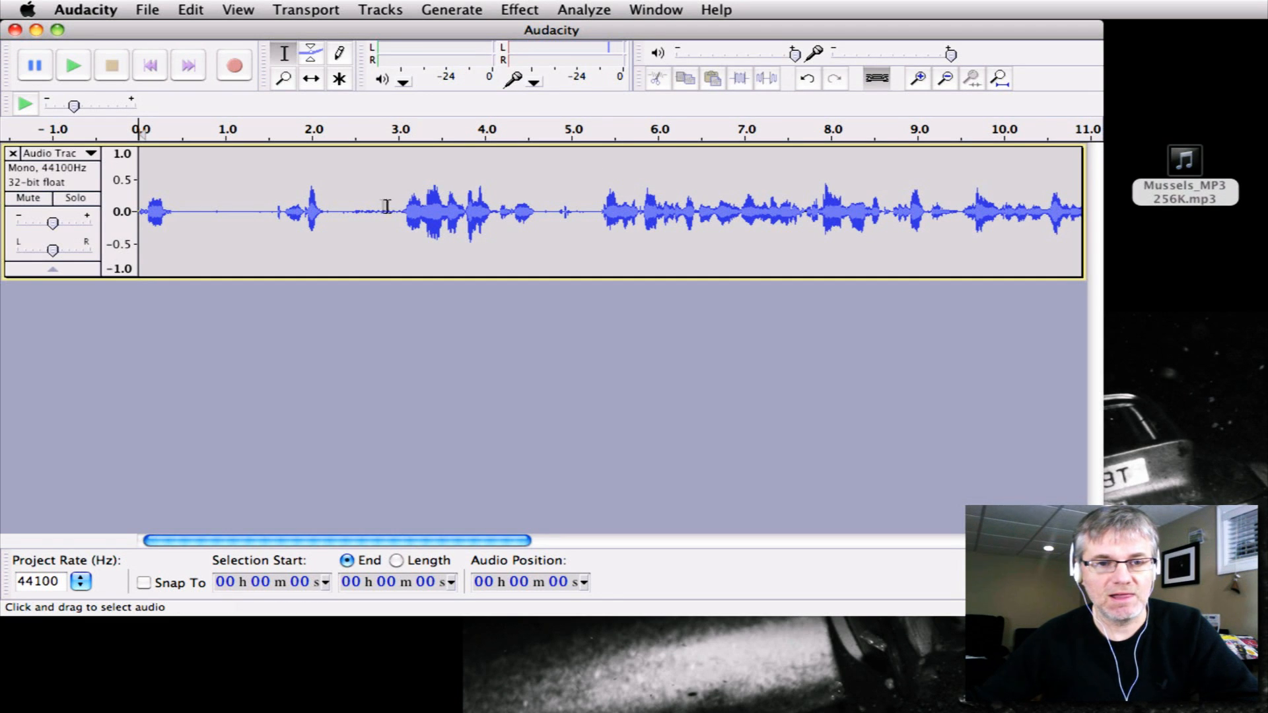
{"action": "mouse_move", "coordinate": [860, 198]}
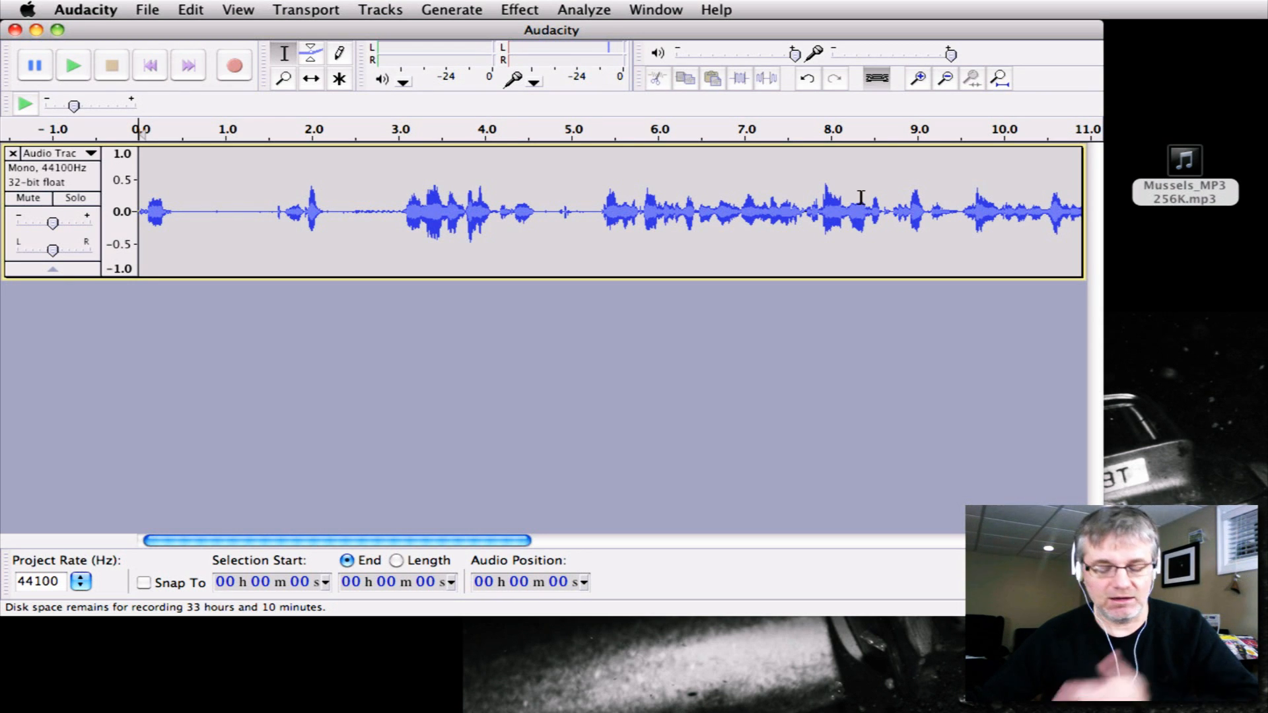
- Select the entire voice recording and amplify it by 6.3 dB with peak 0.0
{"action": "left_click", "coordinate": [190, 10]}
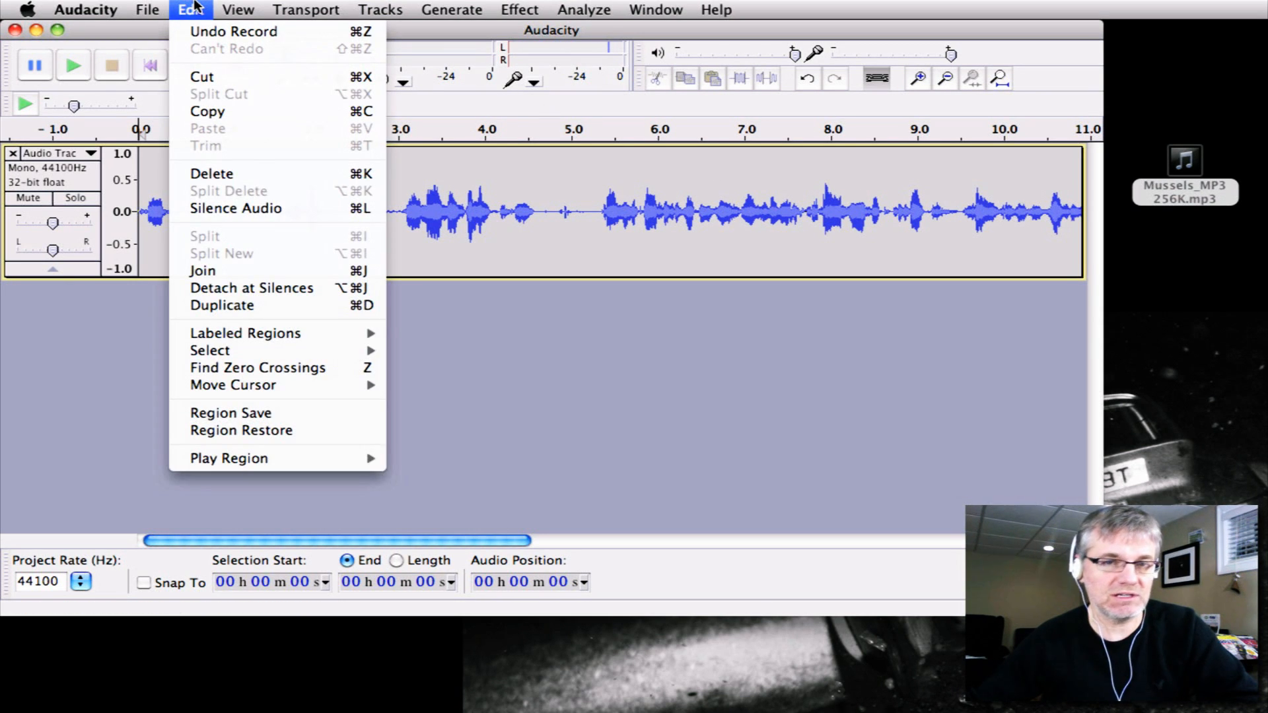
{"action": "mouse_move", "coordinate": [201, 76]}
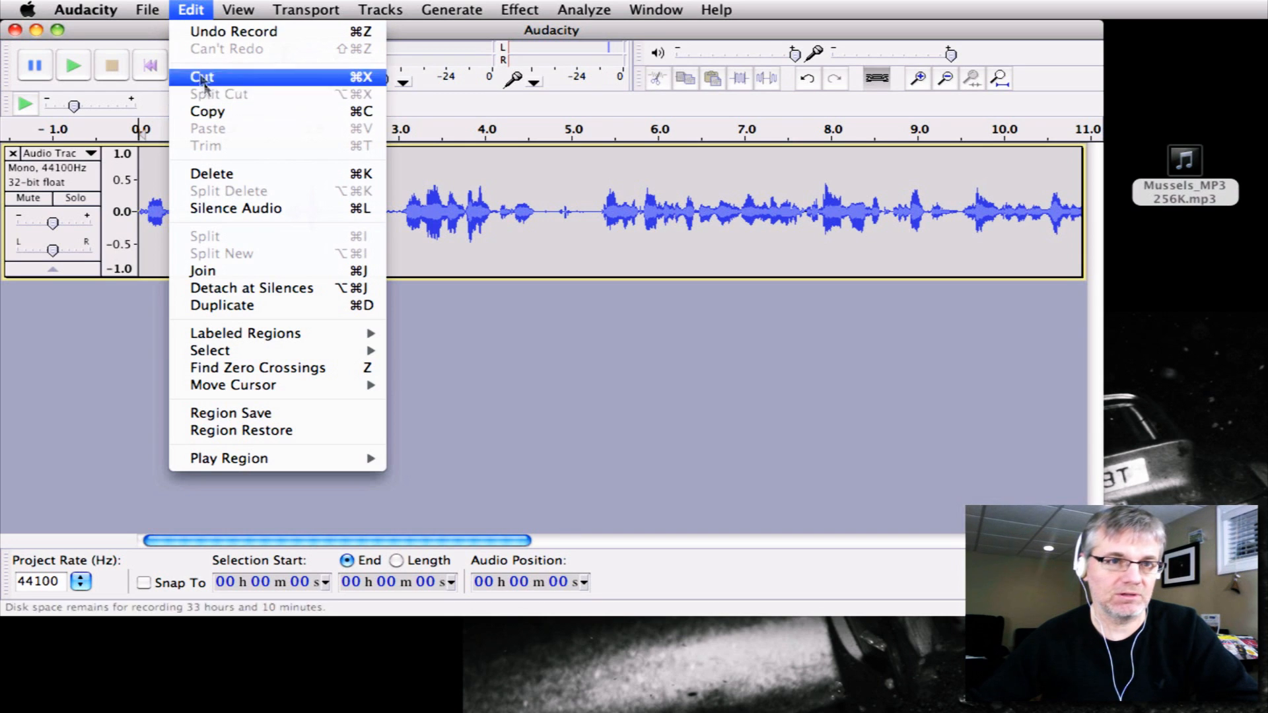
{"action": "mouse_move", "coordinate": [257, 367]}
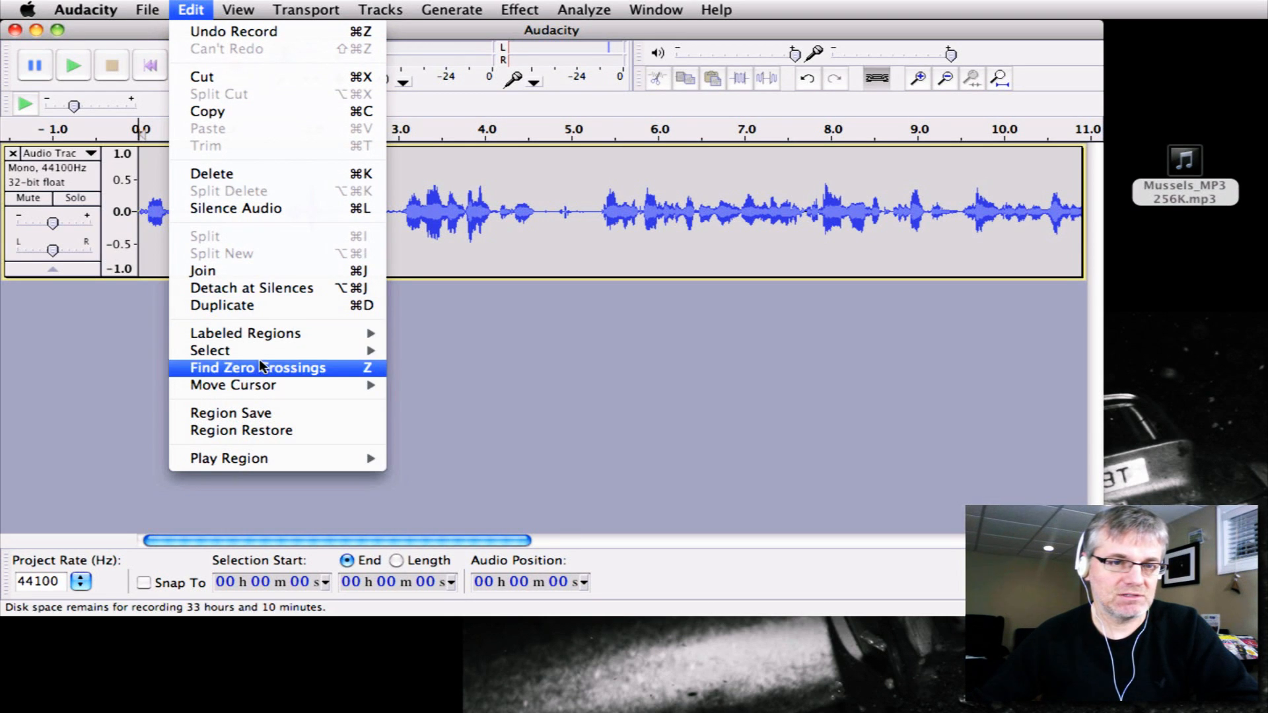
{"action": "left_click", "coordinate": [259, 367]}
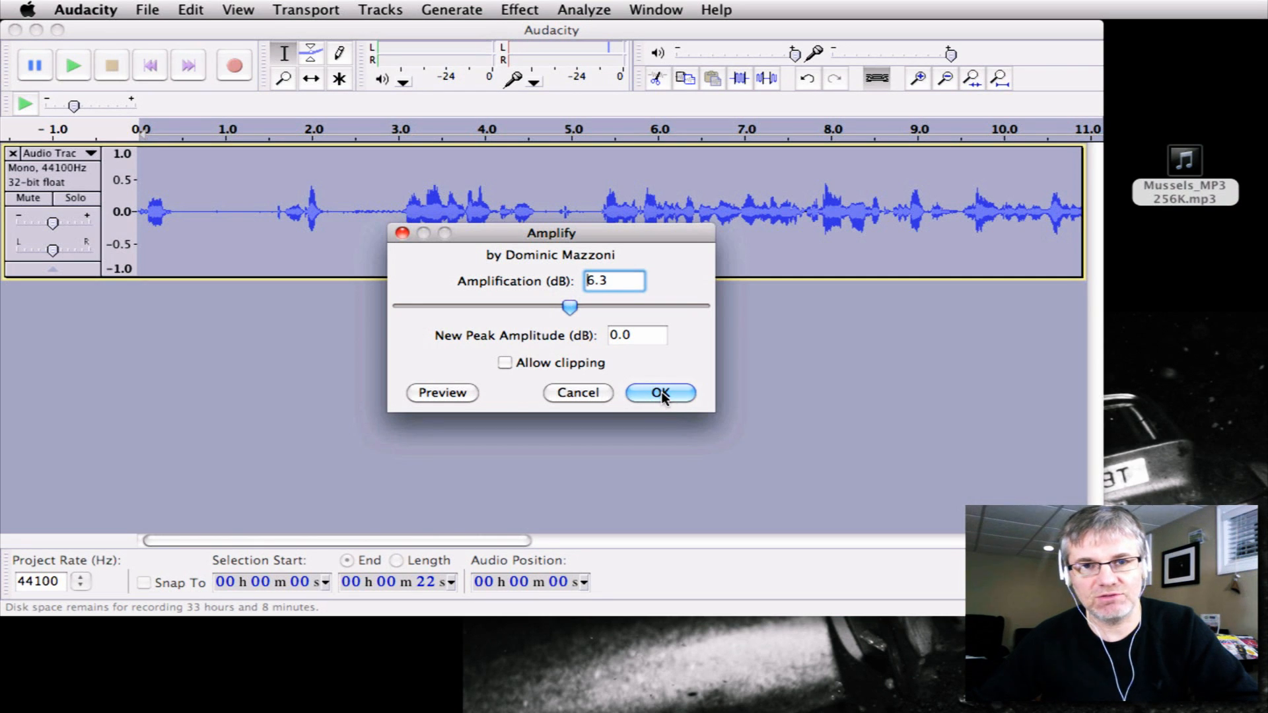
{"action": "left_click", "coordinate": [659, 392]}
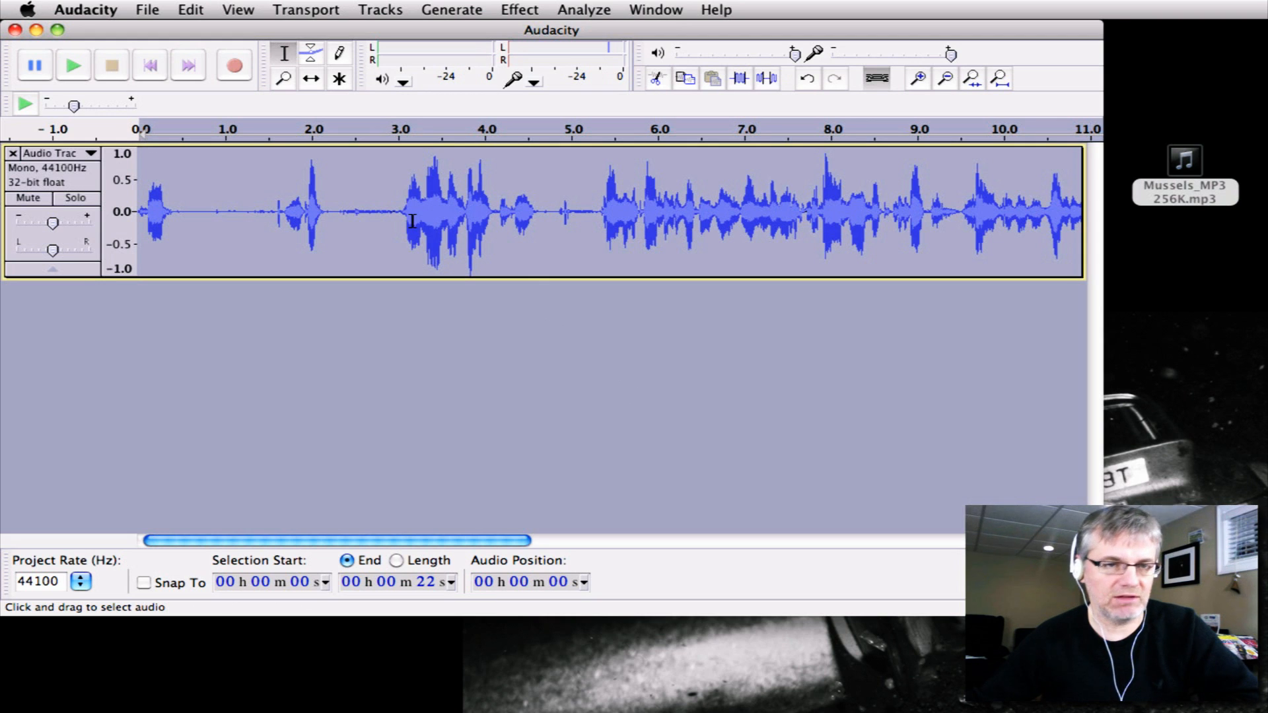
{"action": "mouse_move", "coordinate": [667, 218]}
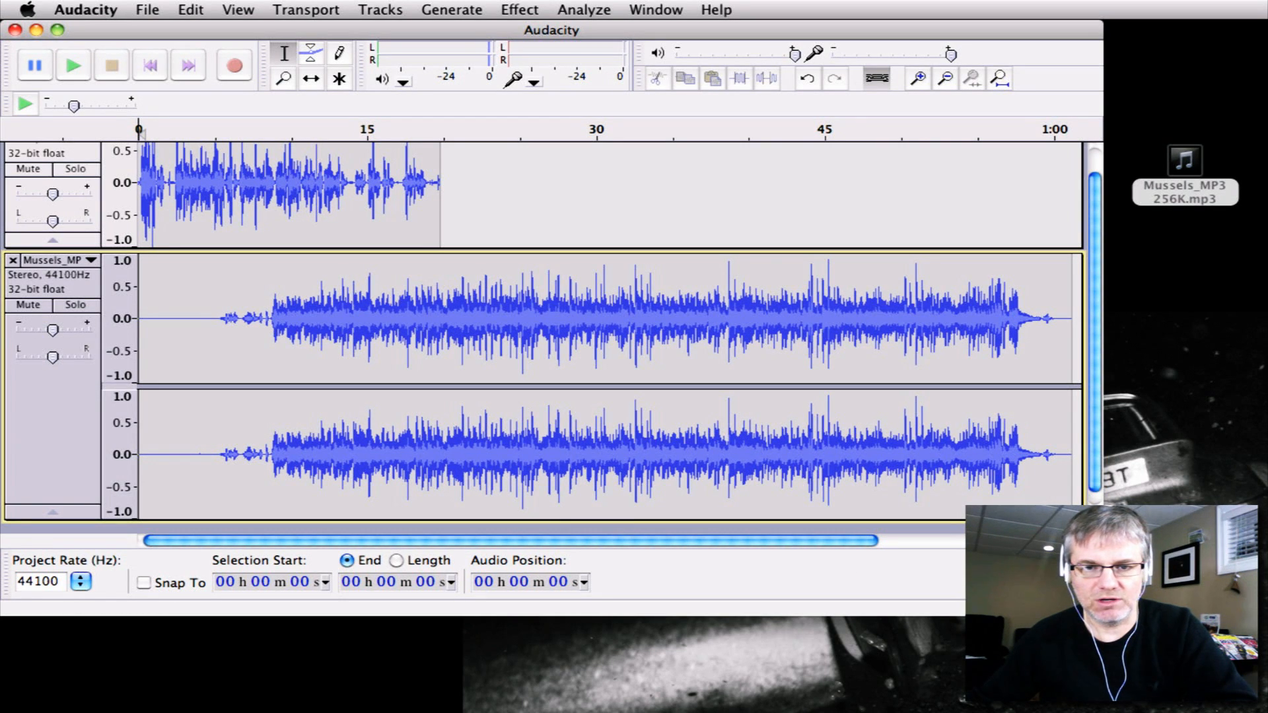
{"action": "mouse_move", "coordinate": [85, 252]}
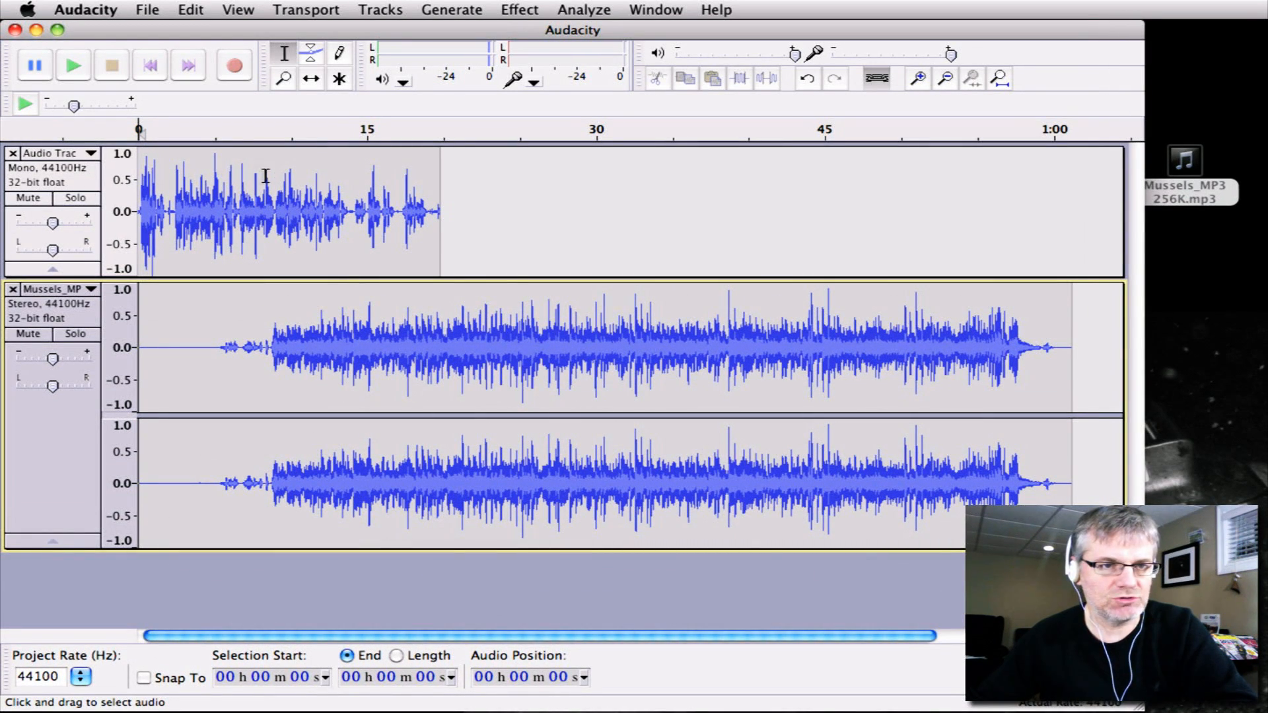
- Audition the voice with the new Mussels stereo music track, then stop playback
{"action": "left_click", "coordinate": [615, 210]}
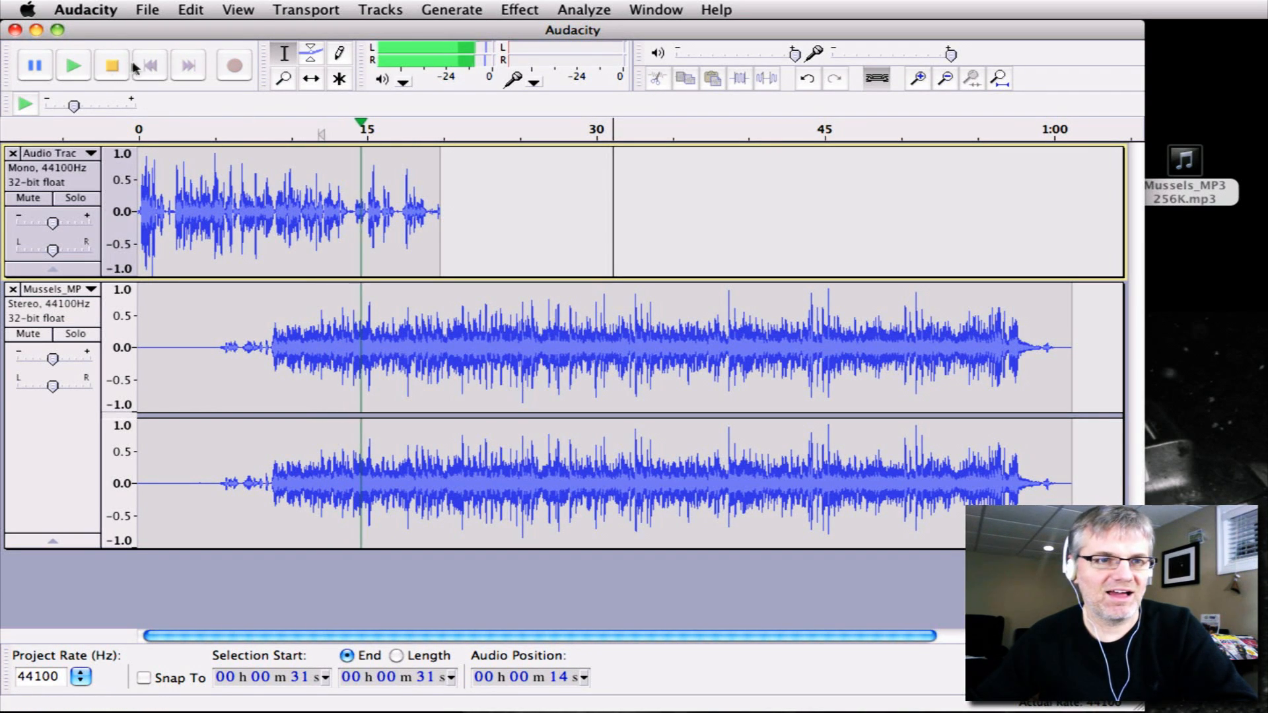
{"action": "left_click", "coordinate": [149, 65]}
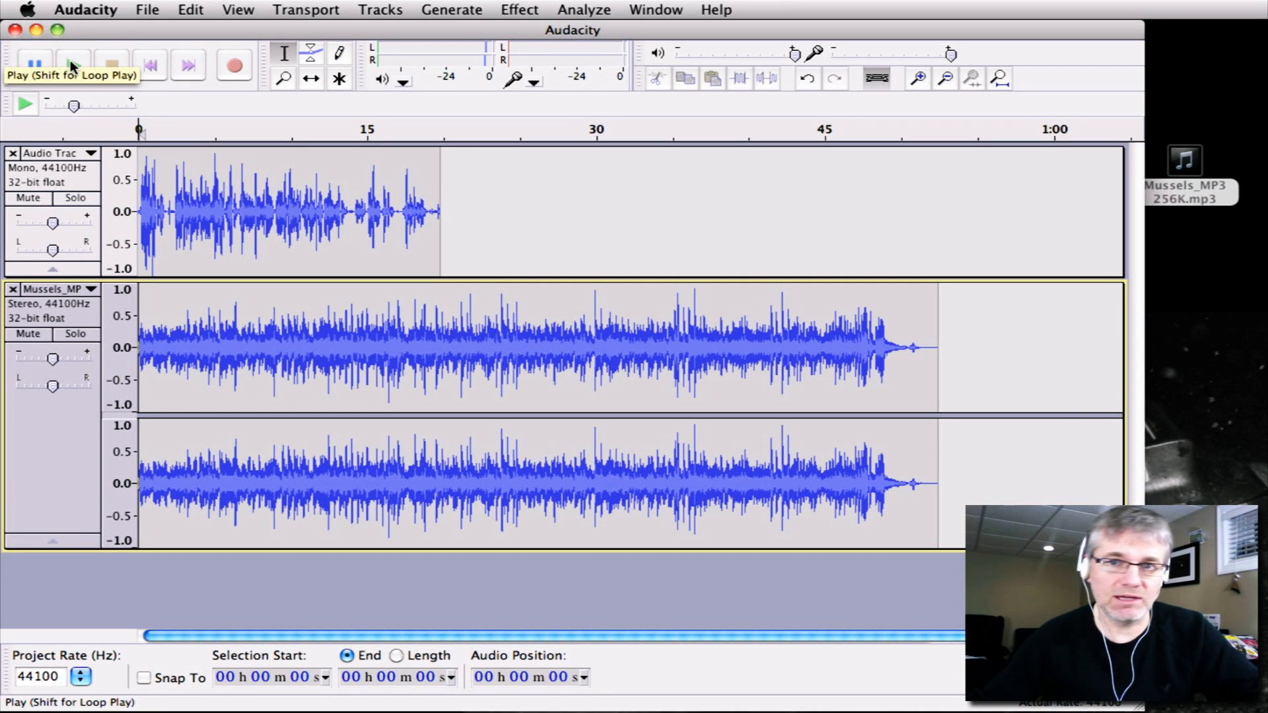
- Lower the Mussels track gain to about -12 dB or below, checking the balance by playback
{"action": "left_click", "coordinate": [73, 64]}
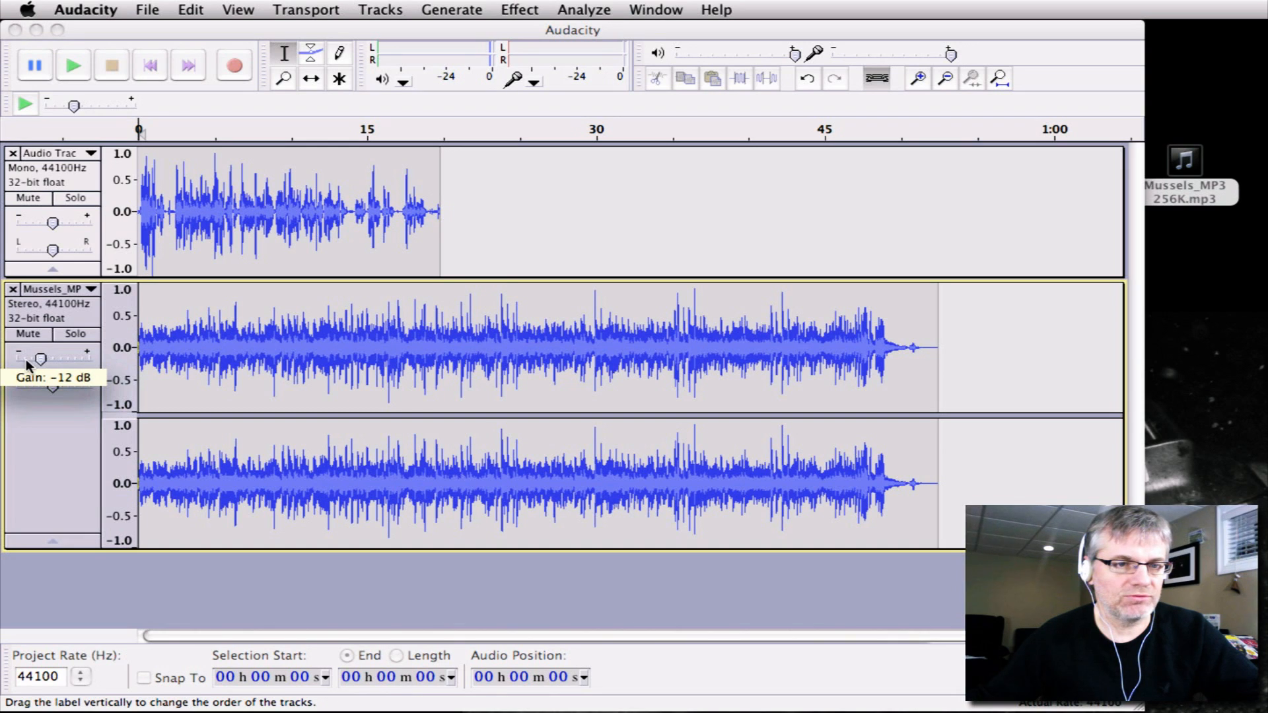
{"action": "left_click_drag", "start_coordinate": [44, 358], "coordinate": [34, 358]}
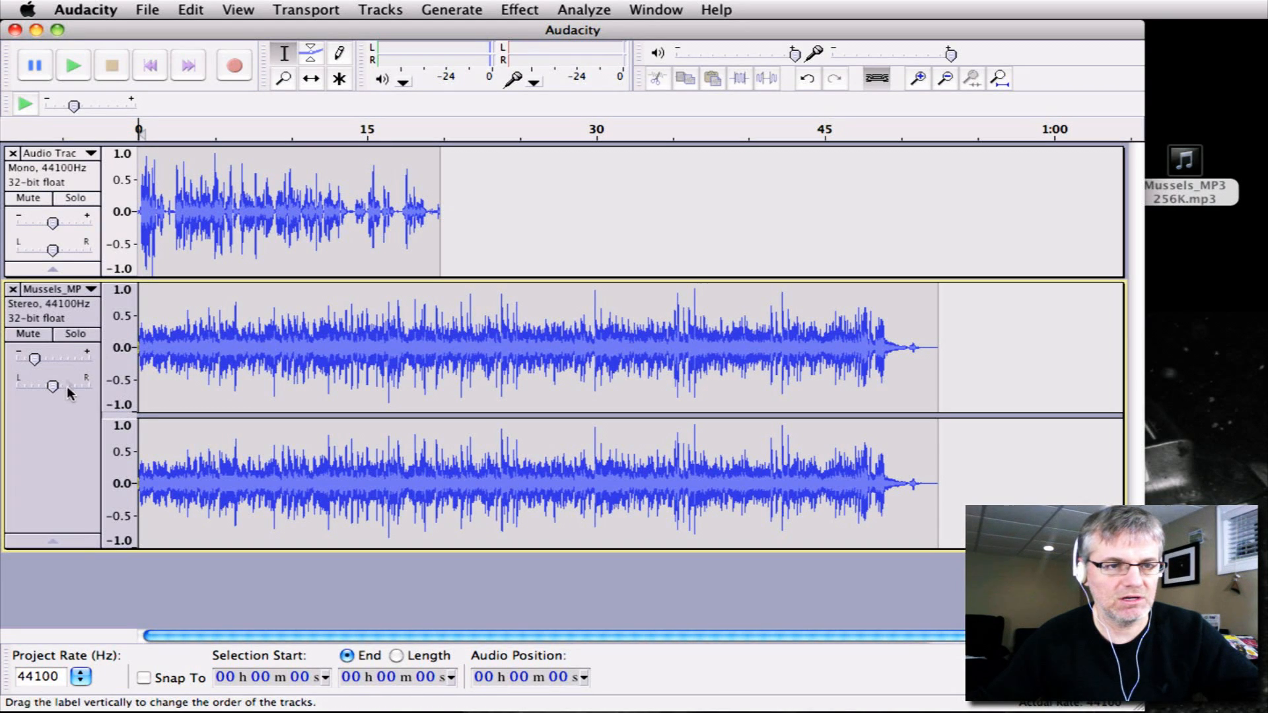
{"action": "left_click", "coordinate": [72, 64]}
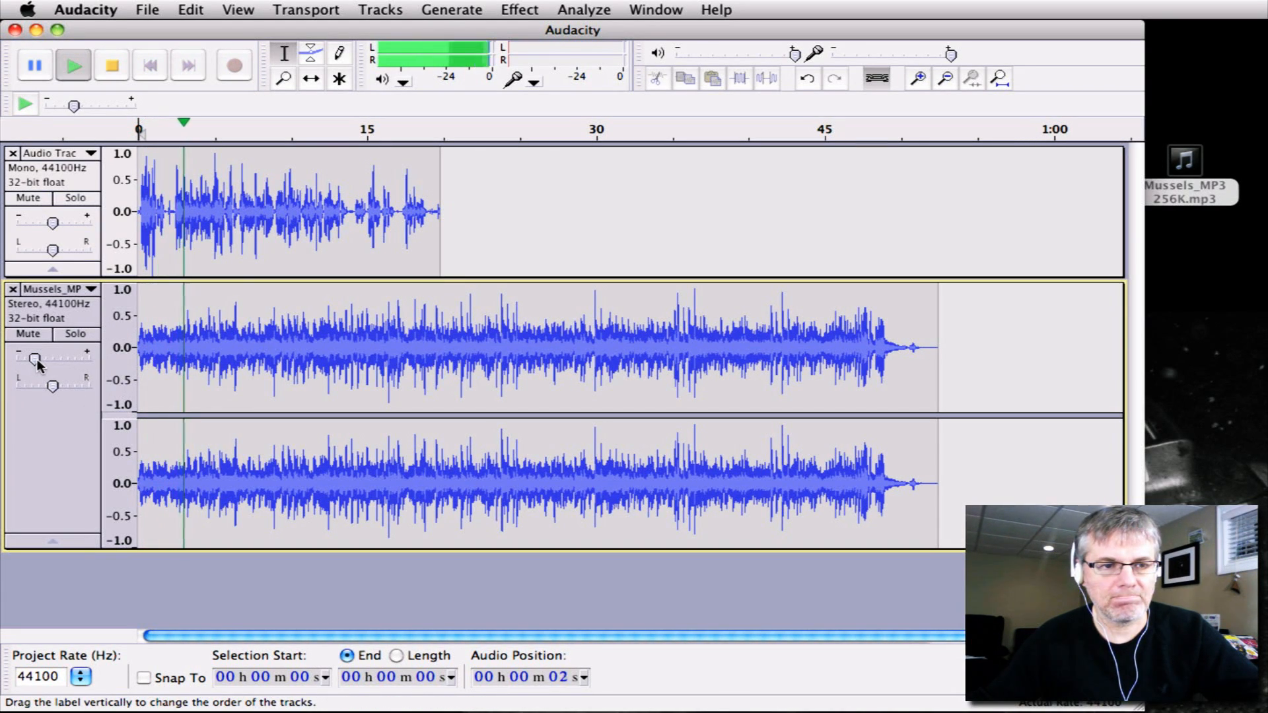
{"action": "left_click_drag", "start_coordinate": [53, 359], "coordinate": [32, 359]}
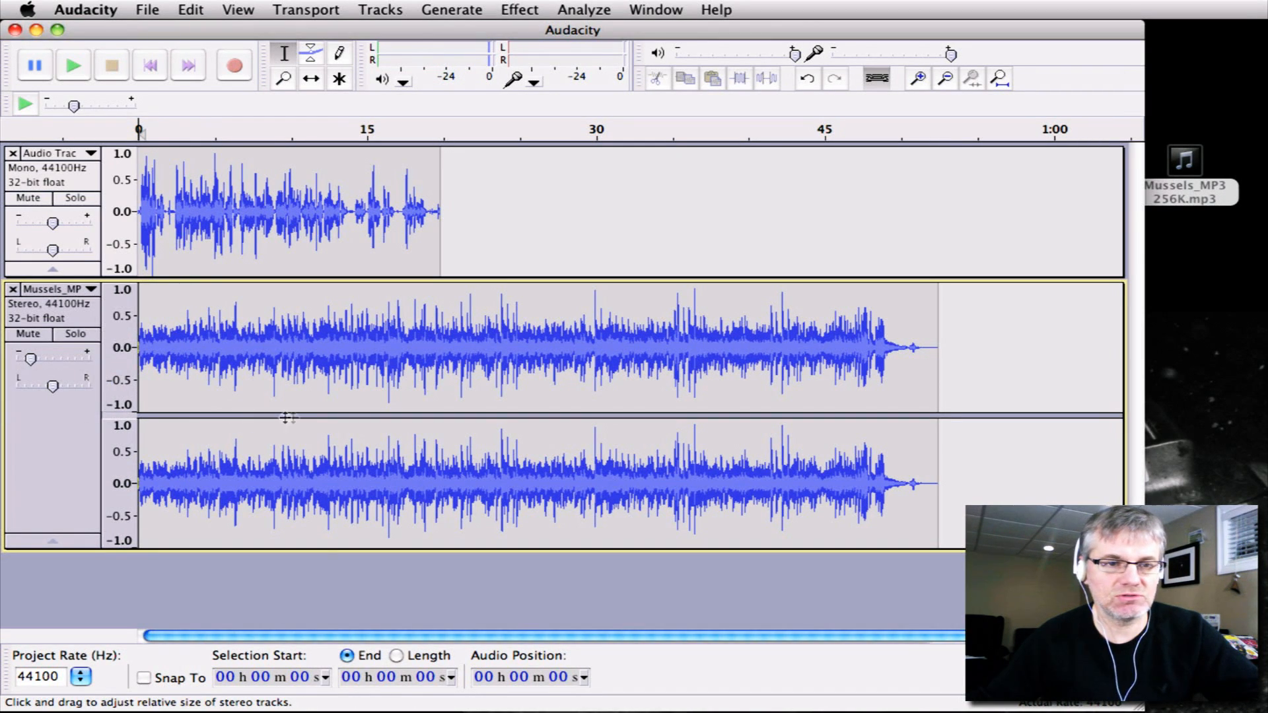
{"action": "left_click", "coordinate": [72, 65]}
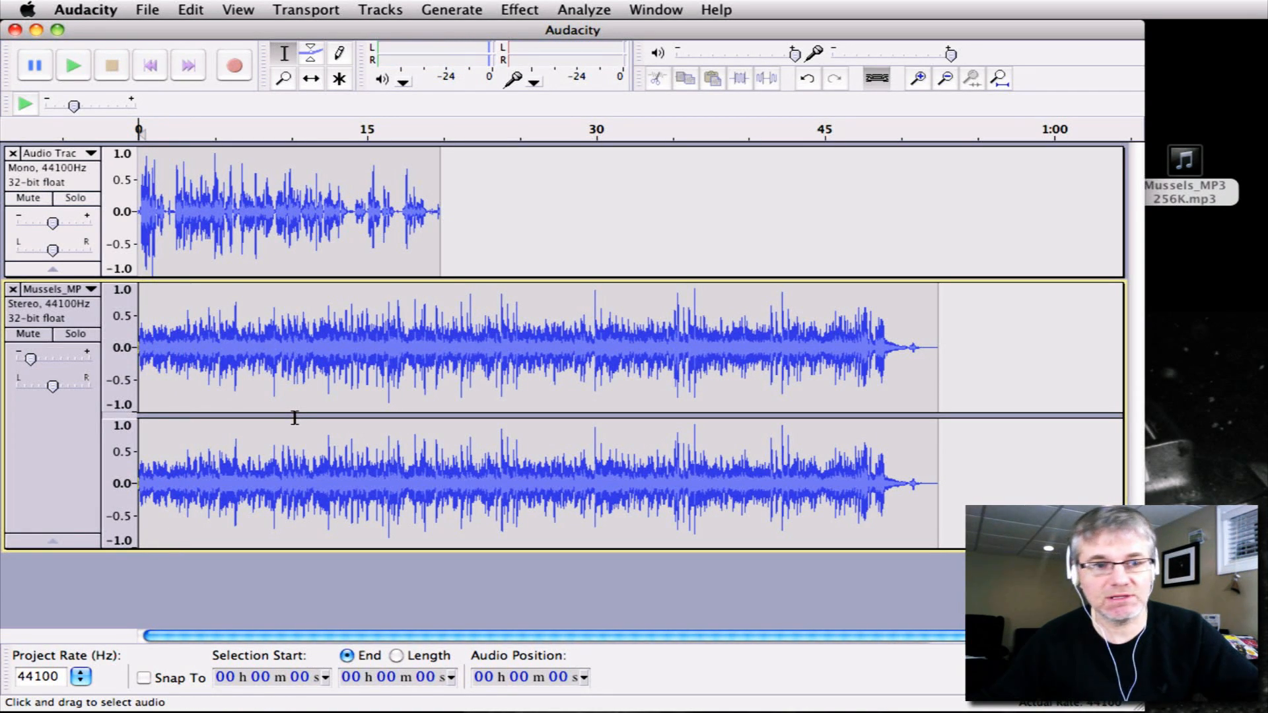
{"action": "mouse_move", "coordinate": [160, 314]}
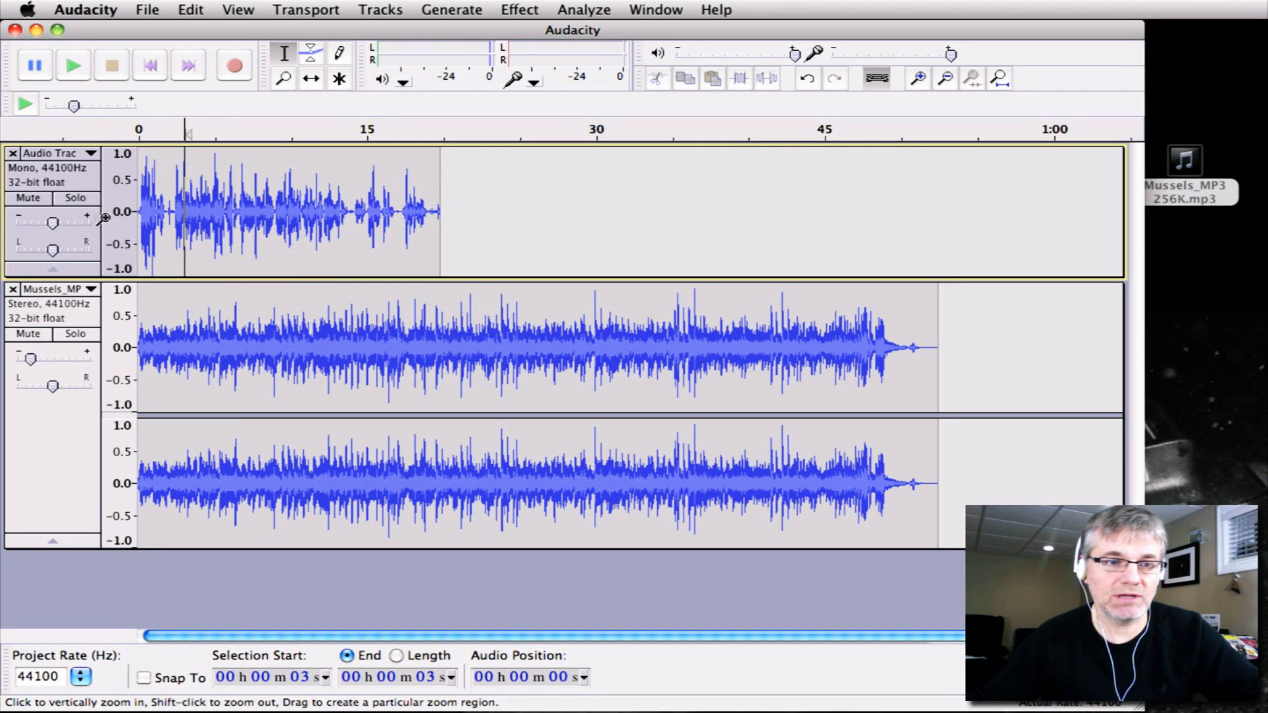
- Nudge the voice gain up and back to its original level, then bring up the File menu
{"action": "left_click_drag", "start_coordinate": [53, 223], "coordinate": [58, 223]}
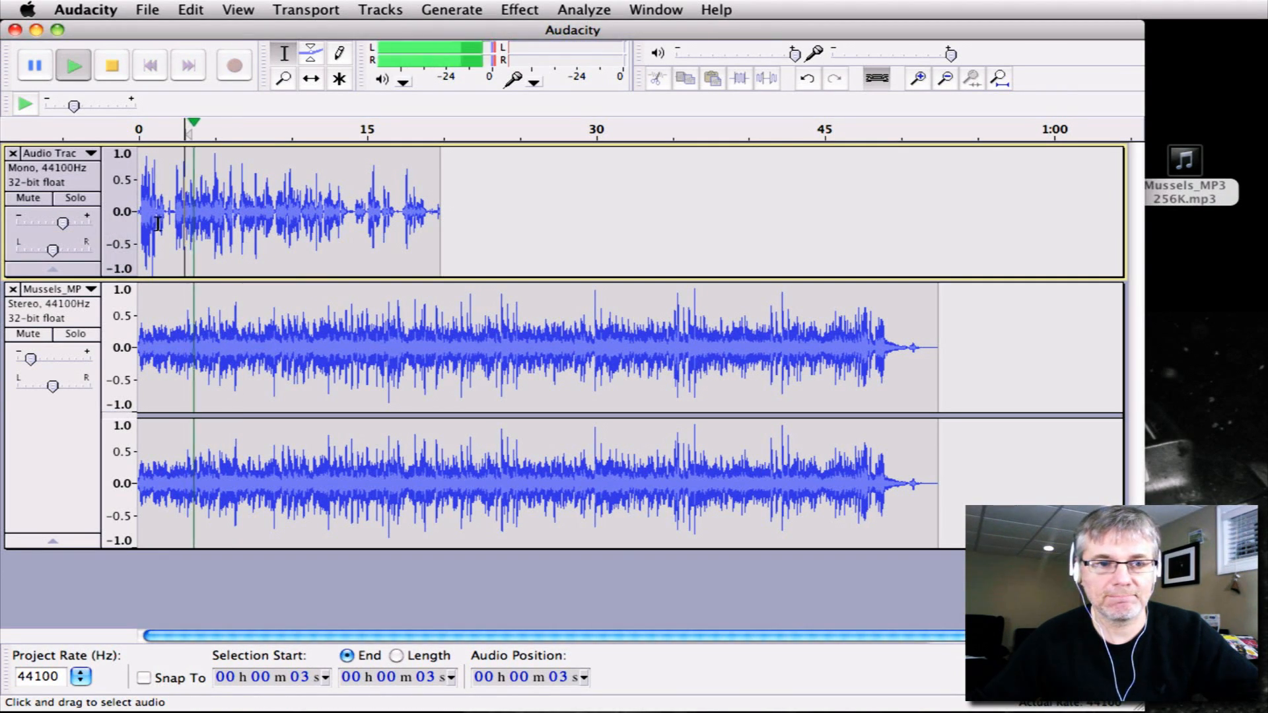
{"action": "left_click_drag", "start_coordinate": [52, 224], "coordinate": [58, 224]}
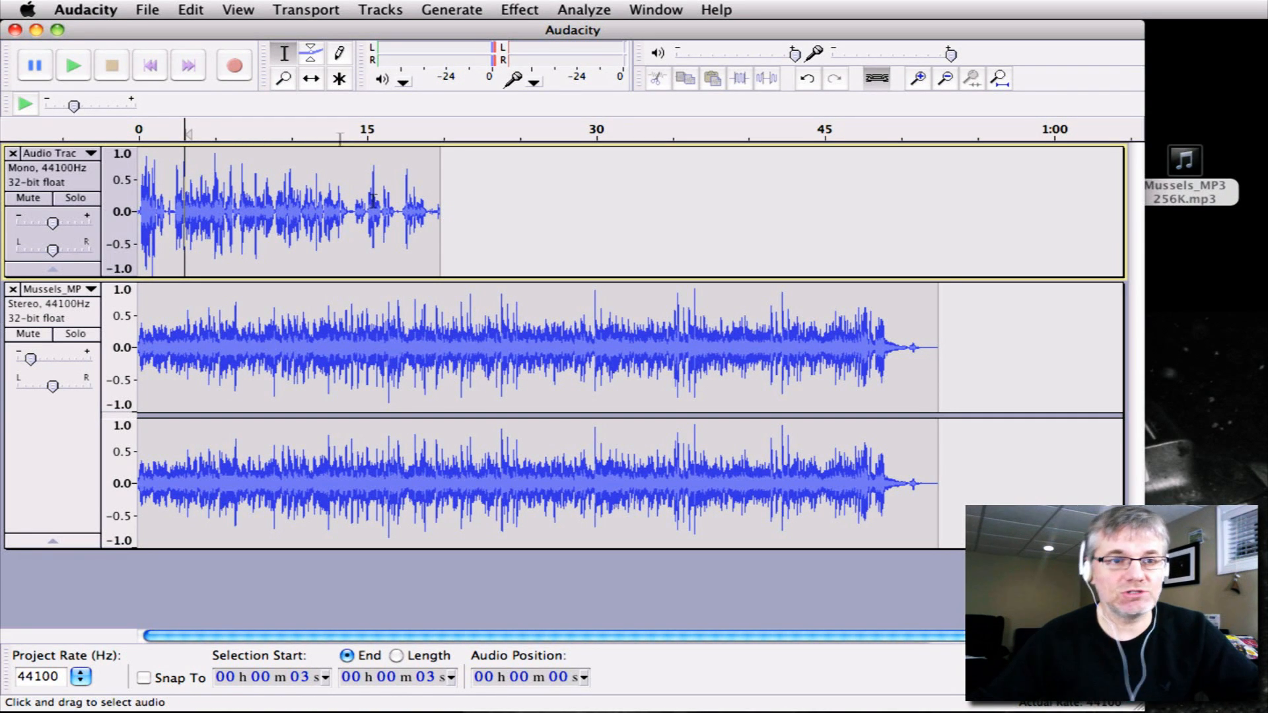
{"action": "left_click", "coordinate": [147, 9]}
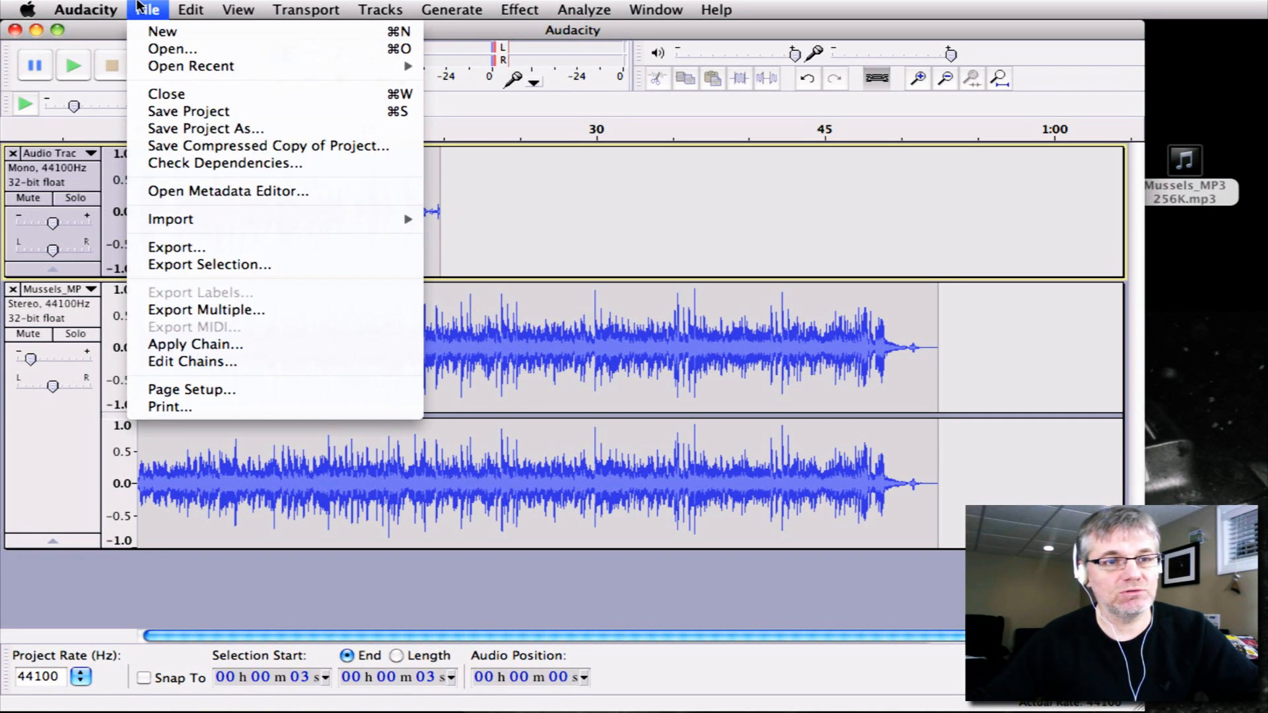